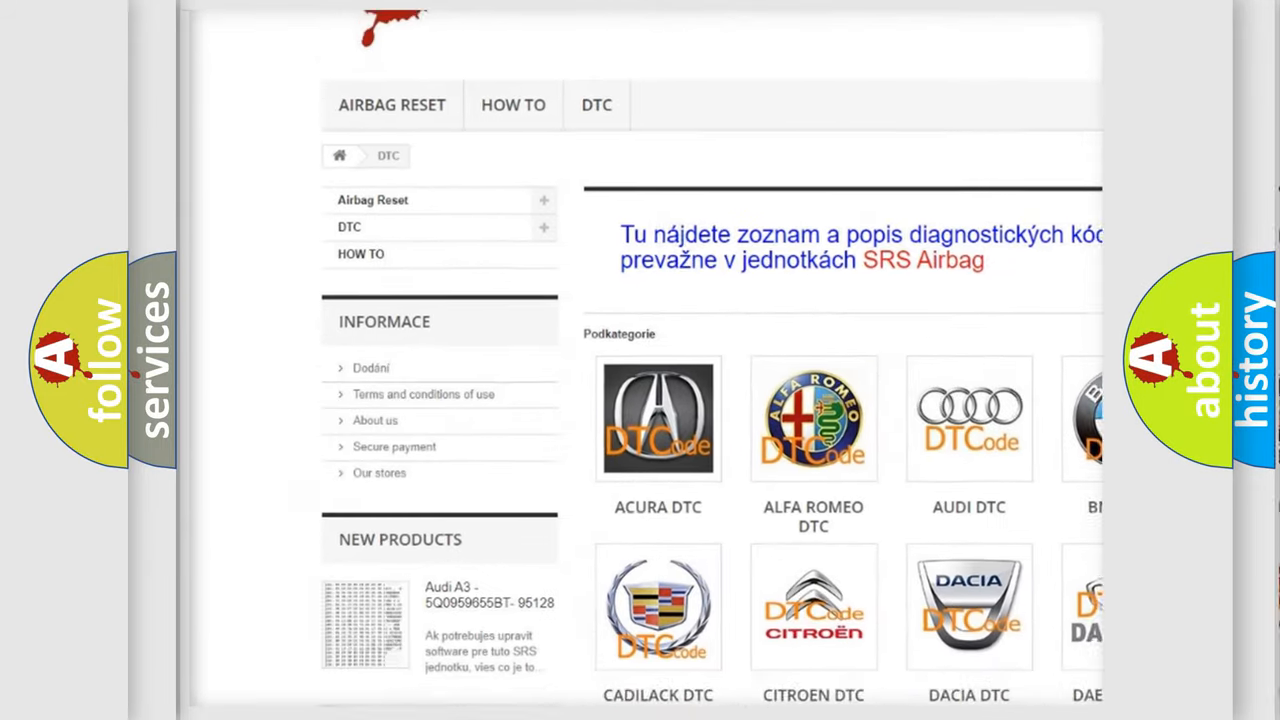
scroll(down, 3)
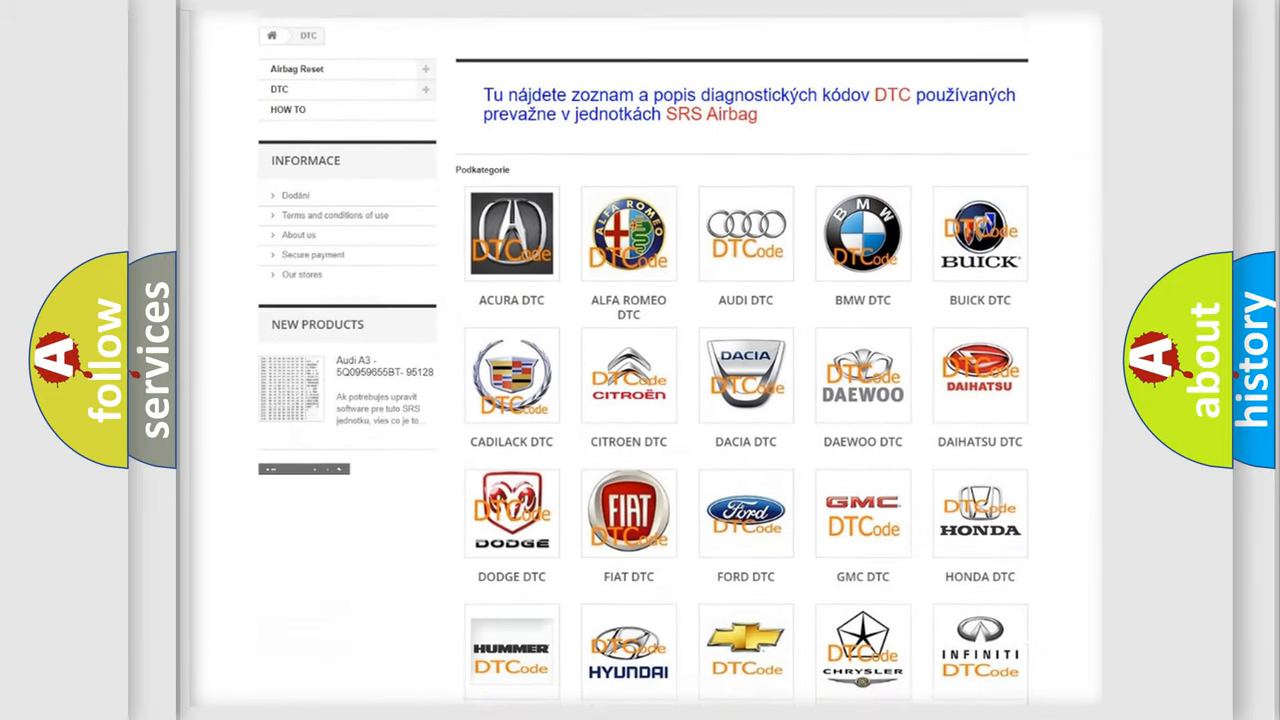
scroll(down, 3)
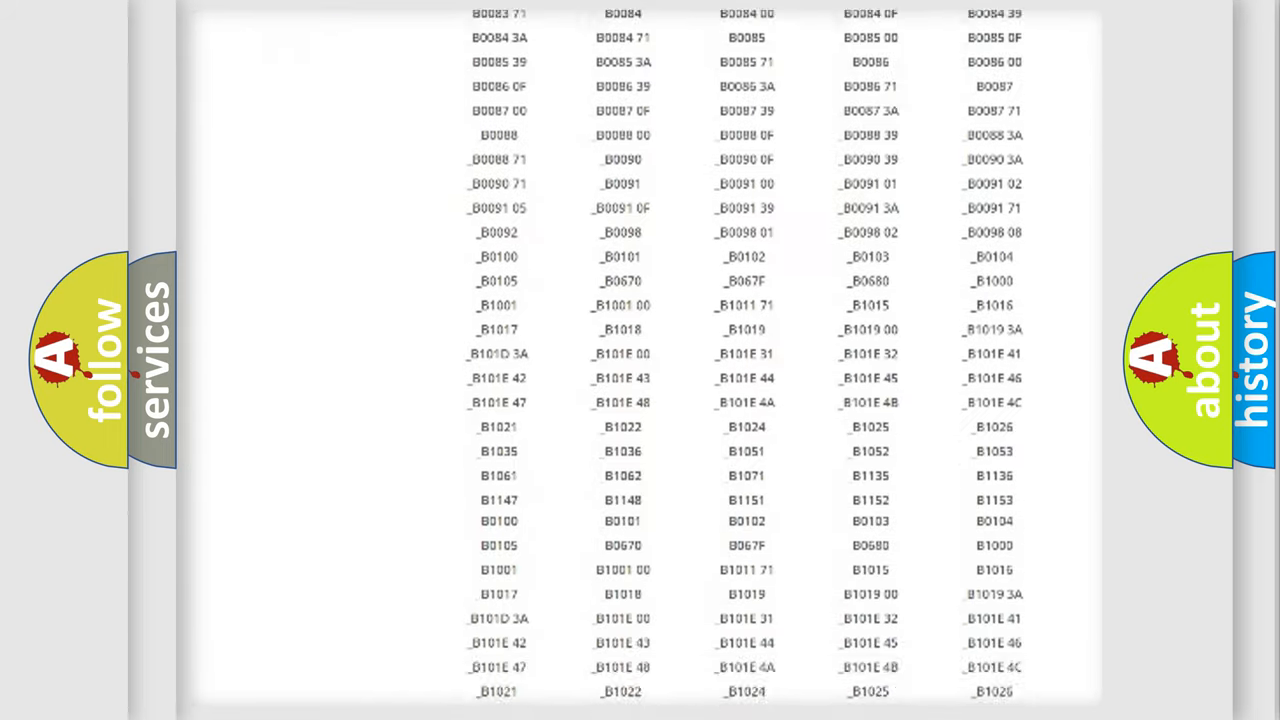
scroll(down, 3)
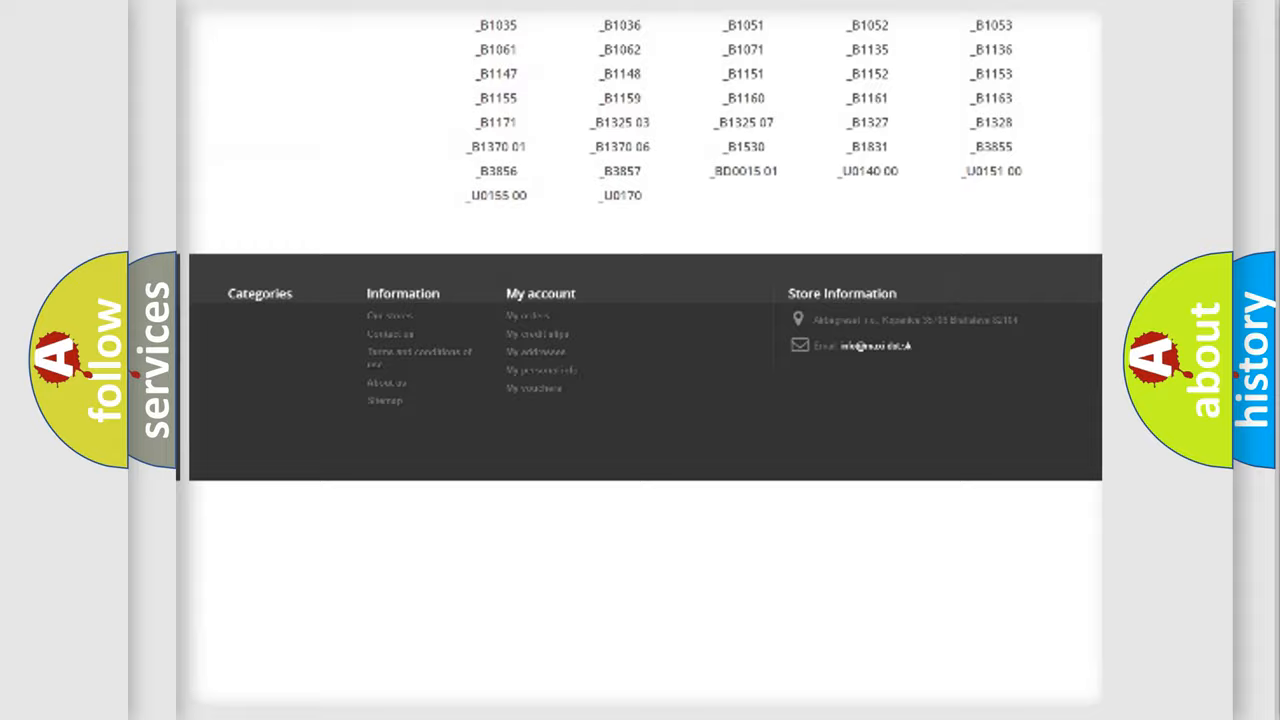
scroll(up, 3)
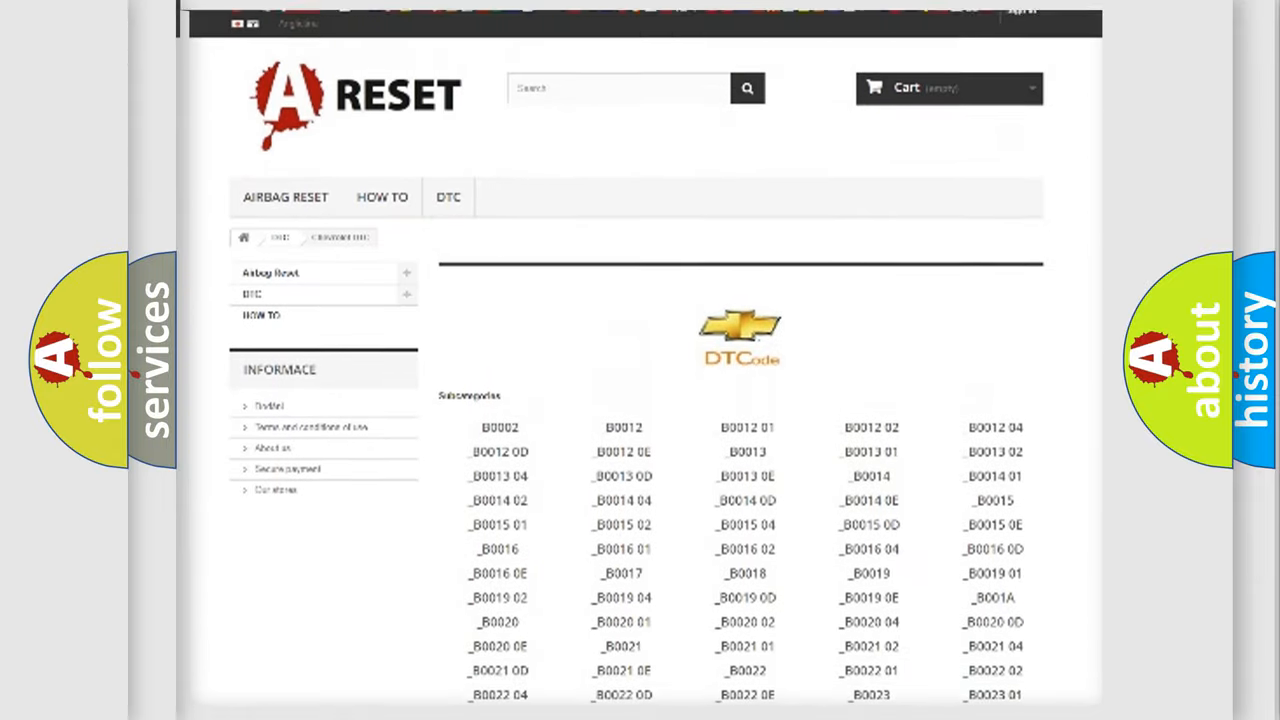